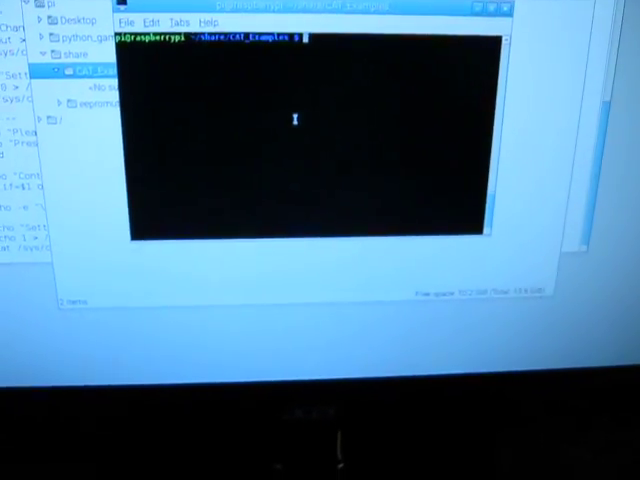
- Run config_ice.txt with leds_bitmap.bin via sudo bash, reaching the iCE40 reset prompt
text(clear)
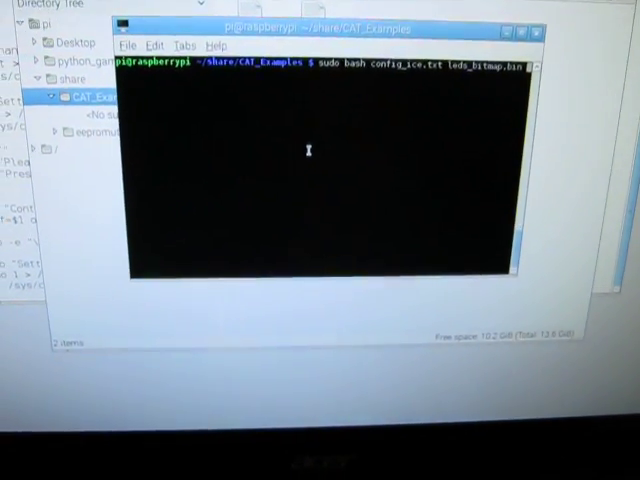
key(Return)
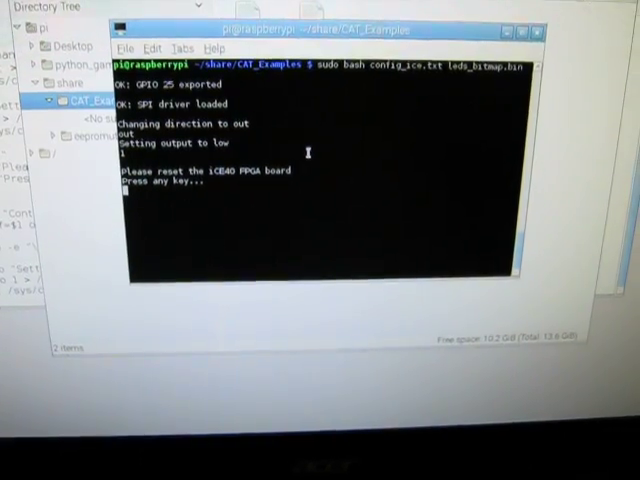